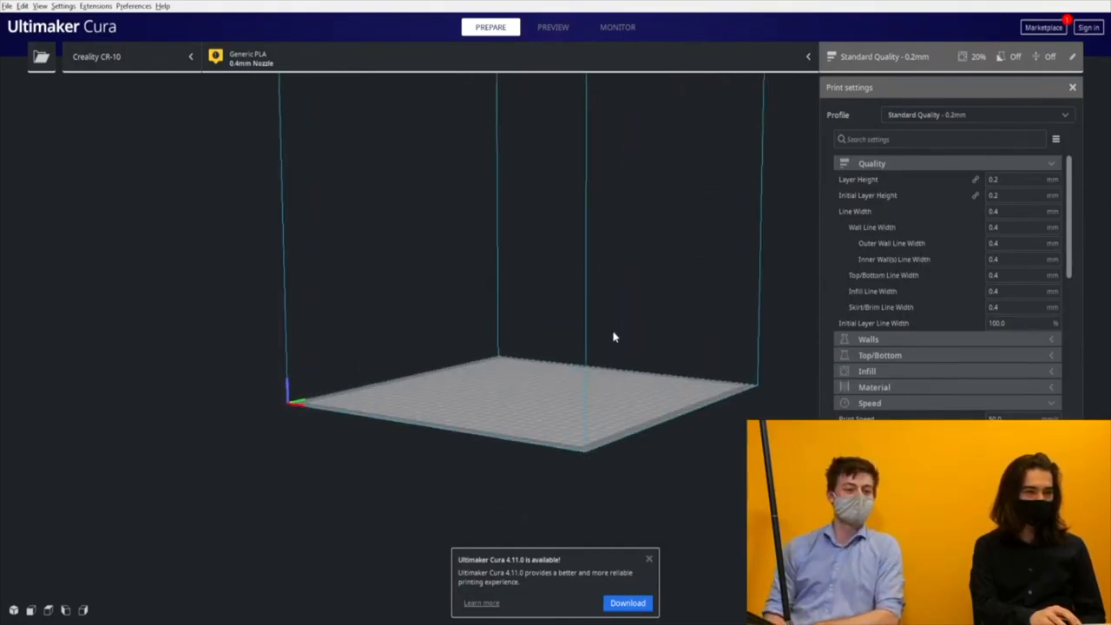
- Drag the CCR10_3DBenchy file onto the CR-10 build plate in Cura
drag(614, 337, 347, 366)
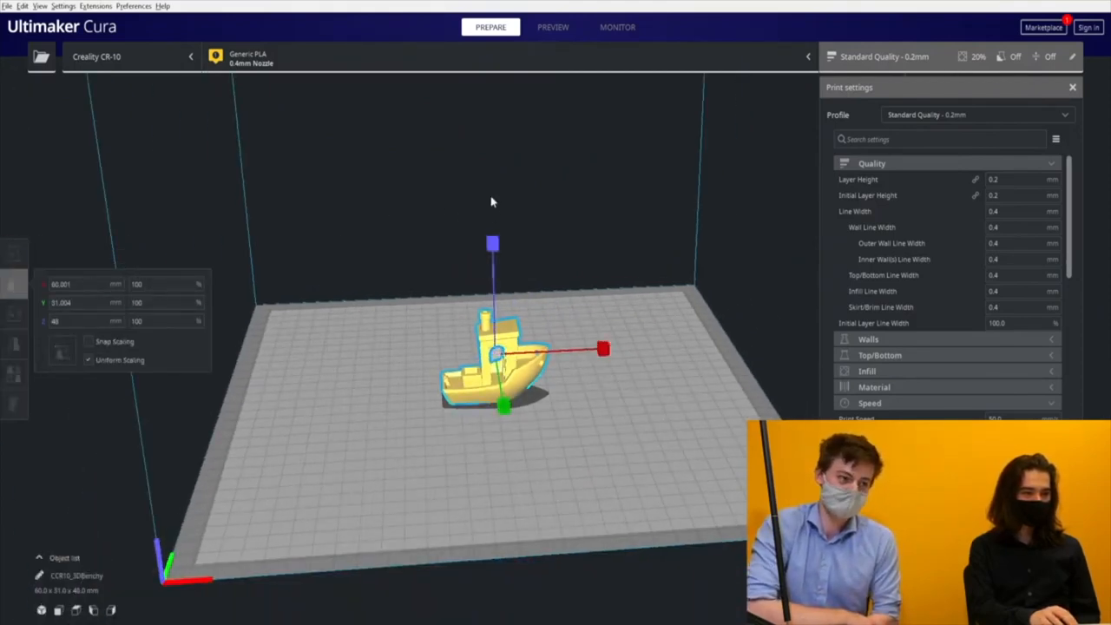
- Scale the Benchy uniformly to 500%, about 240 mm tall
click(14, 314)
text(500)
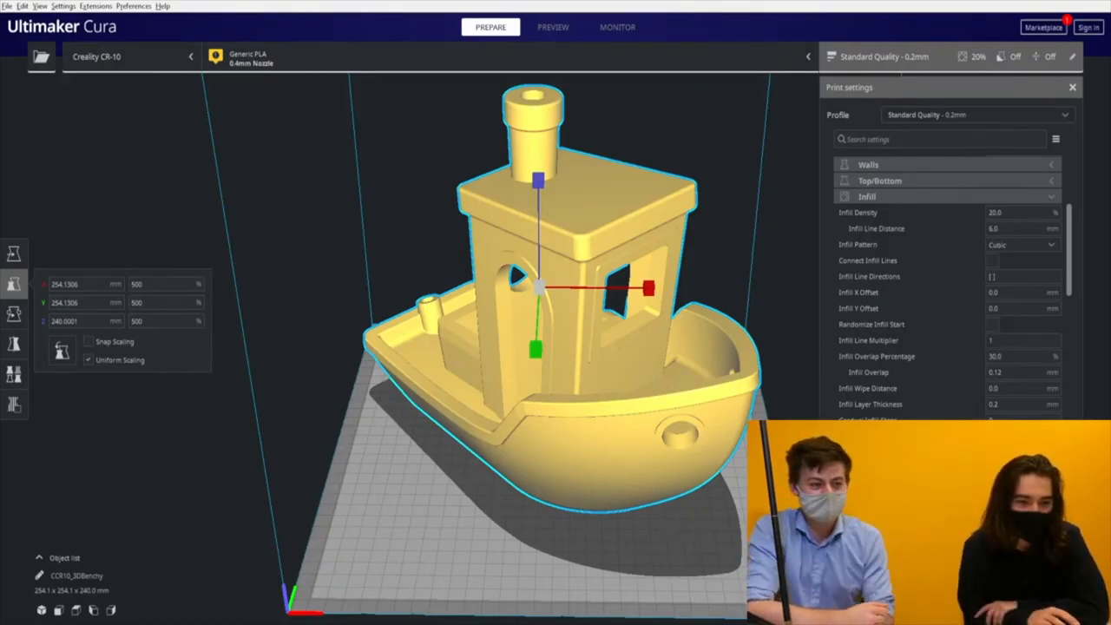
- Pick the 0.8 mm nozzle and Draft Quality 0.32 mm profile
click(976, 114)
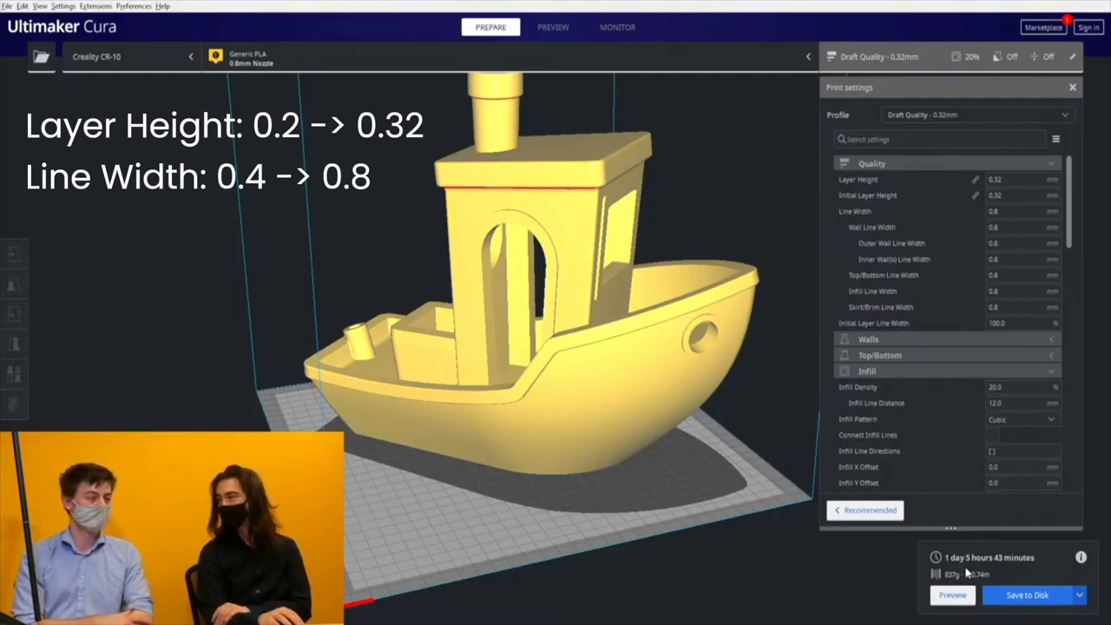
click(939, 139)
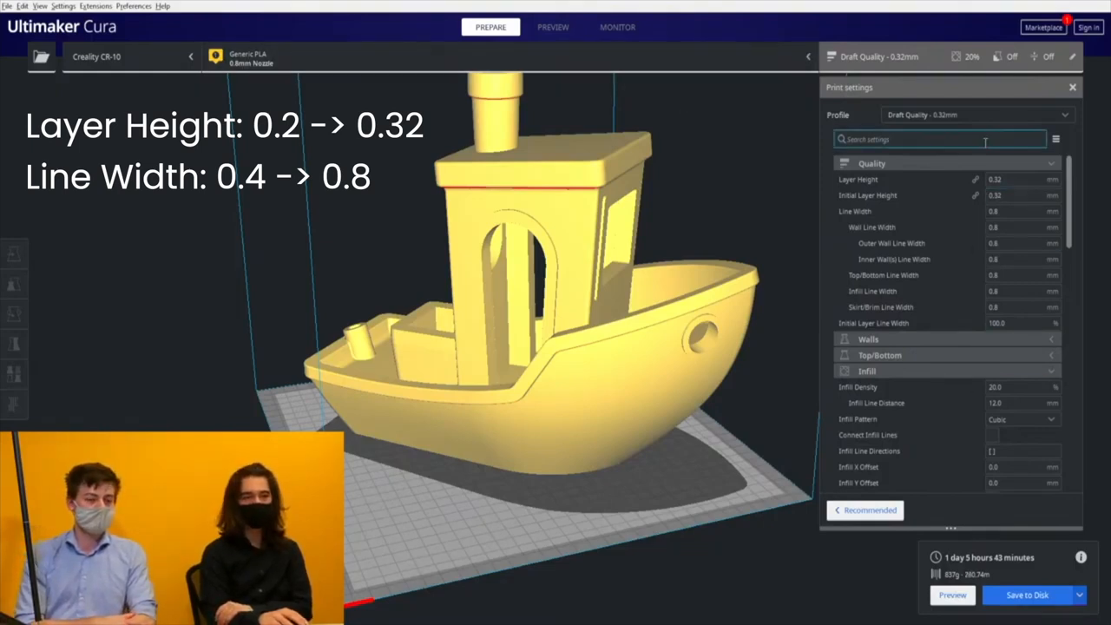
click(552, 27)
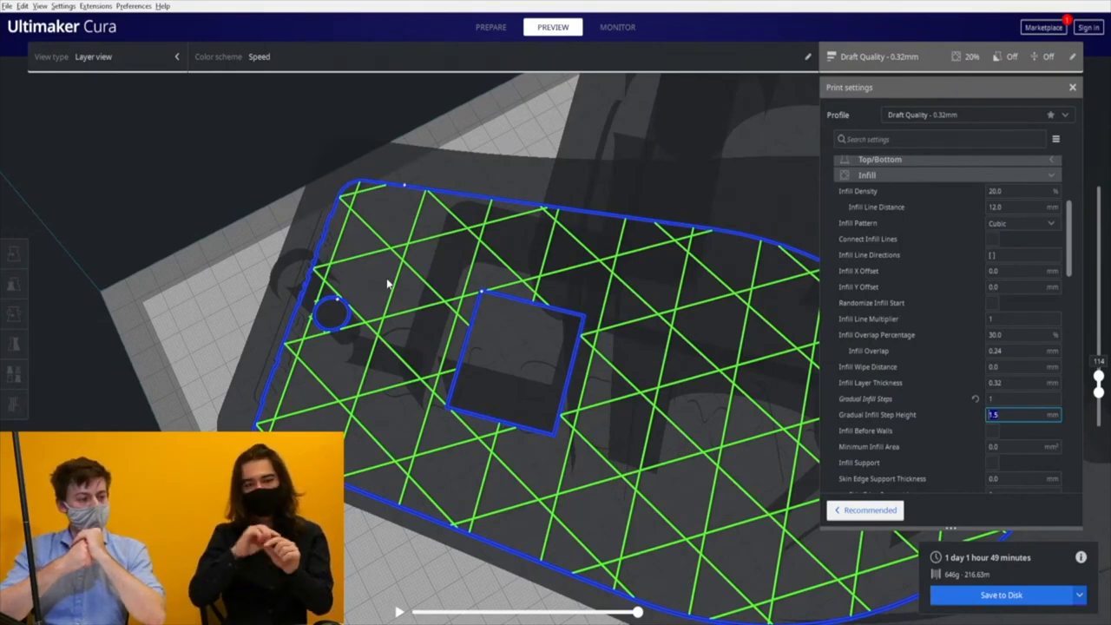
mouse_move(309, 322)
text(2)
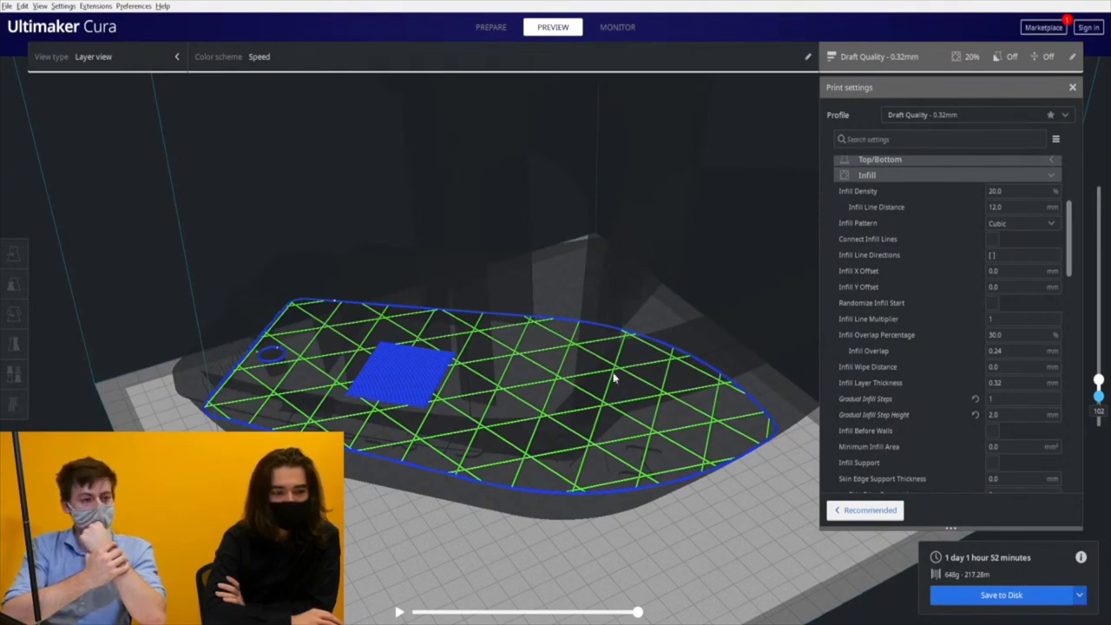
mouse_move(385, 278)
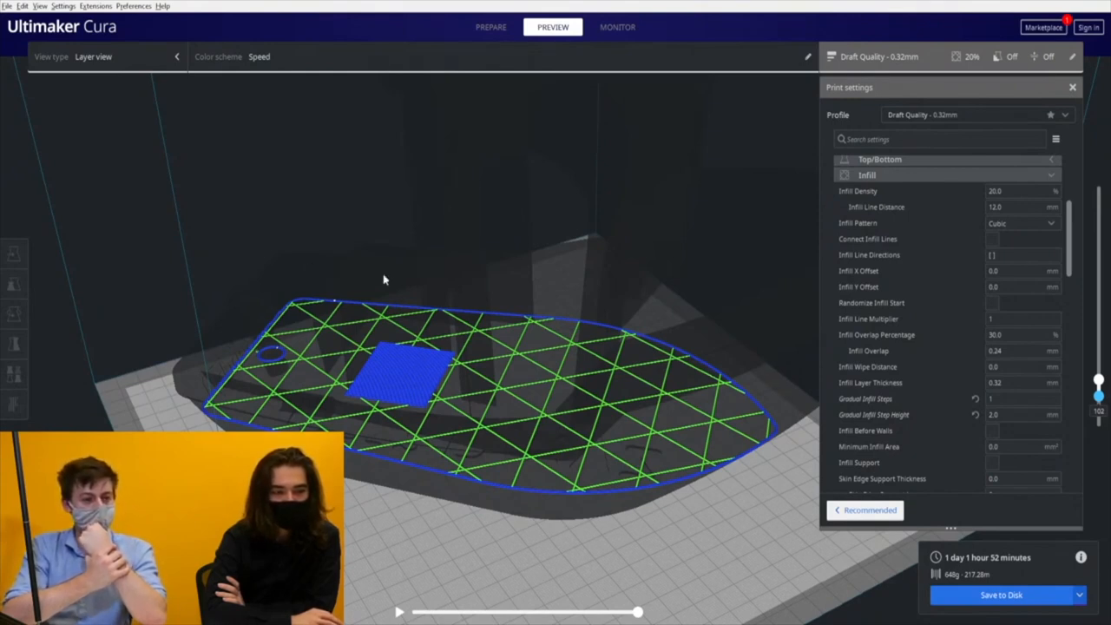
mouse_move(570, 356)
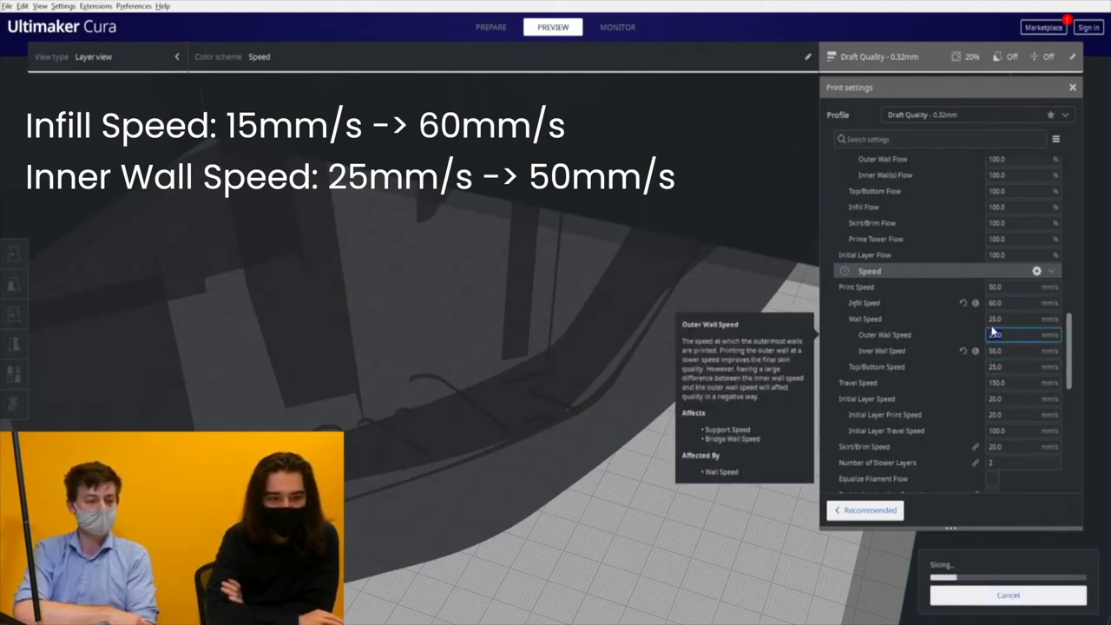
mouse_move(1023, 319)
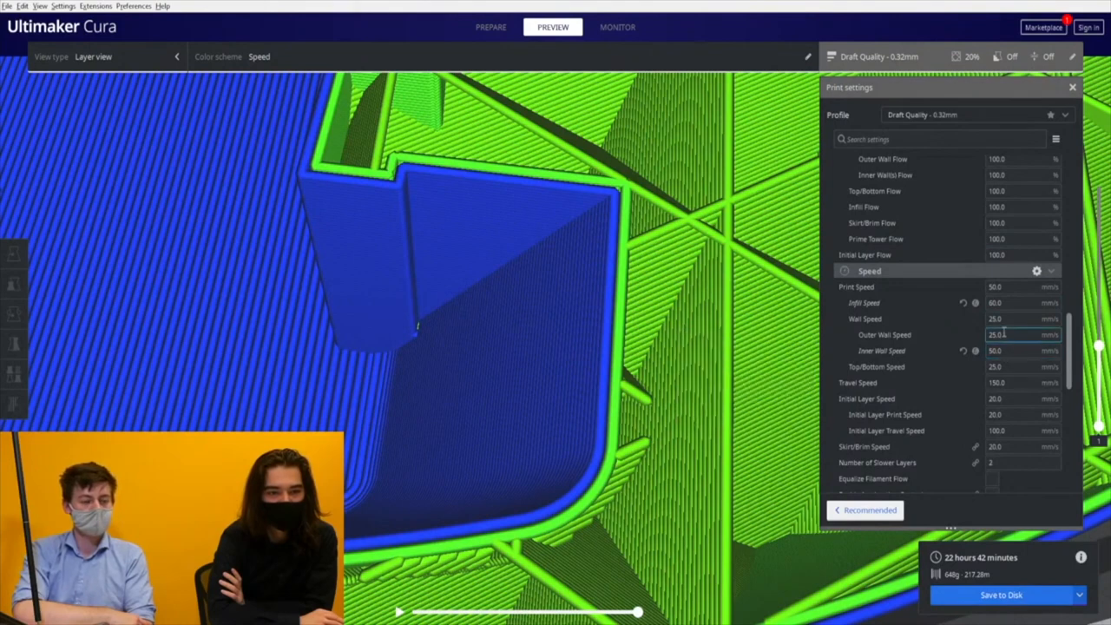
mouse_move(1007, 334)
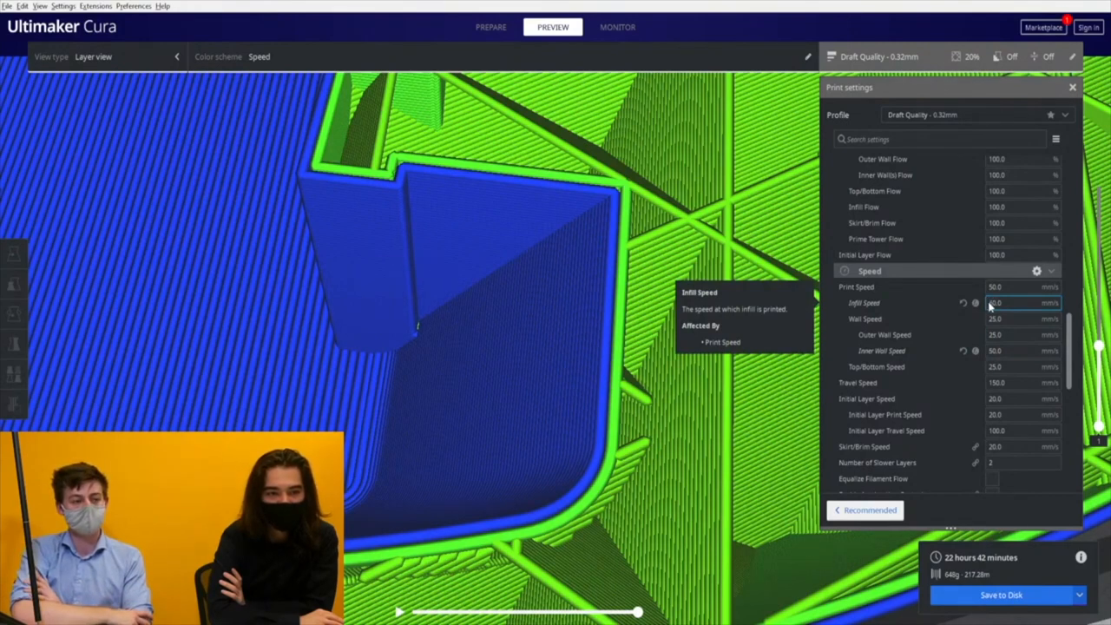
- Select the 60 mm/s infill speed value for editing
triple_click(1022, 303)
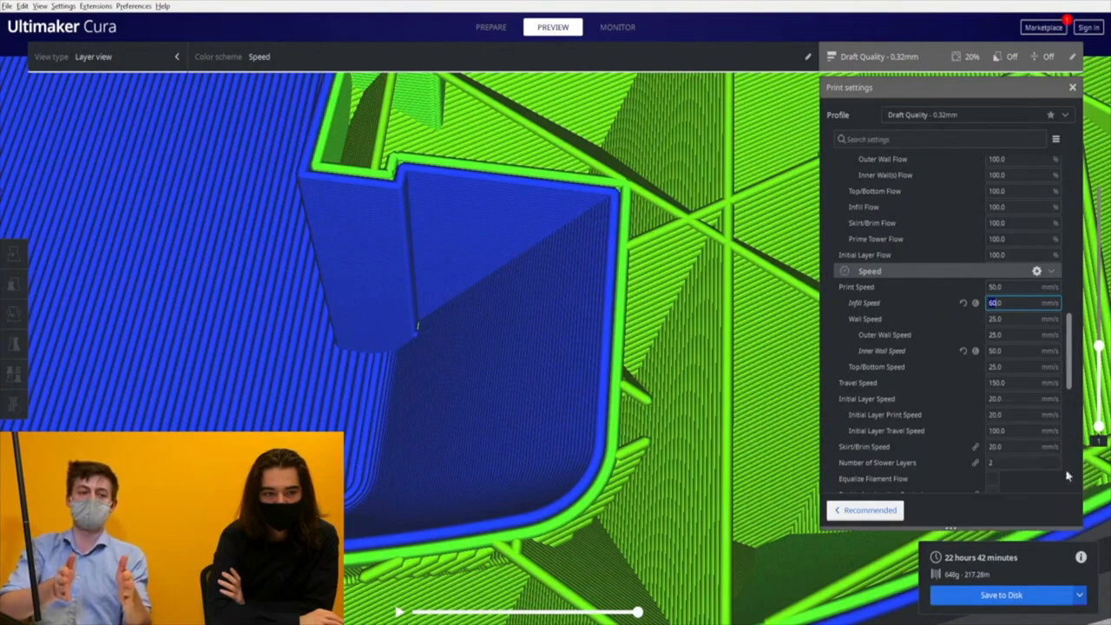
- Scroll the settings list up toward the line width settings
scroll(up, 3)
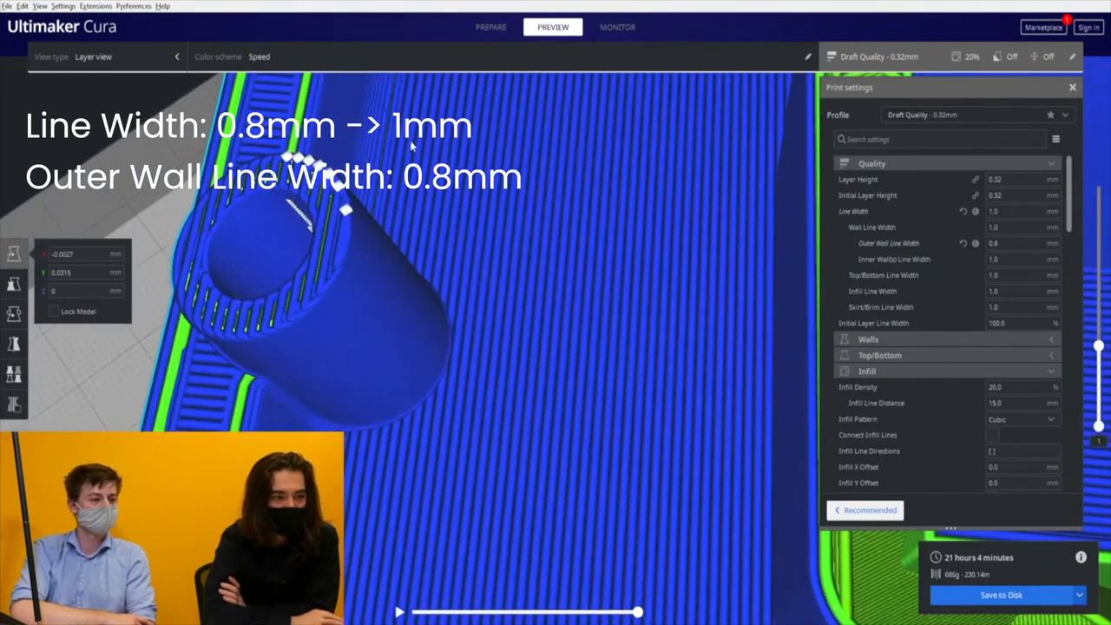
mouse_move(766, 114)
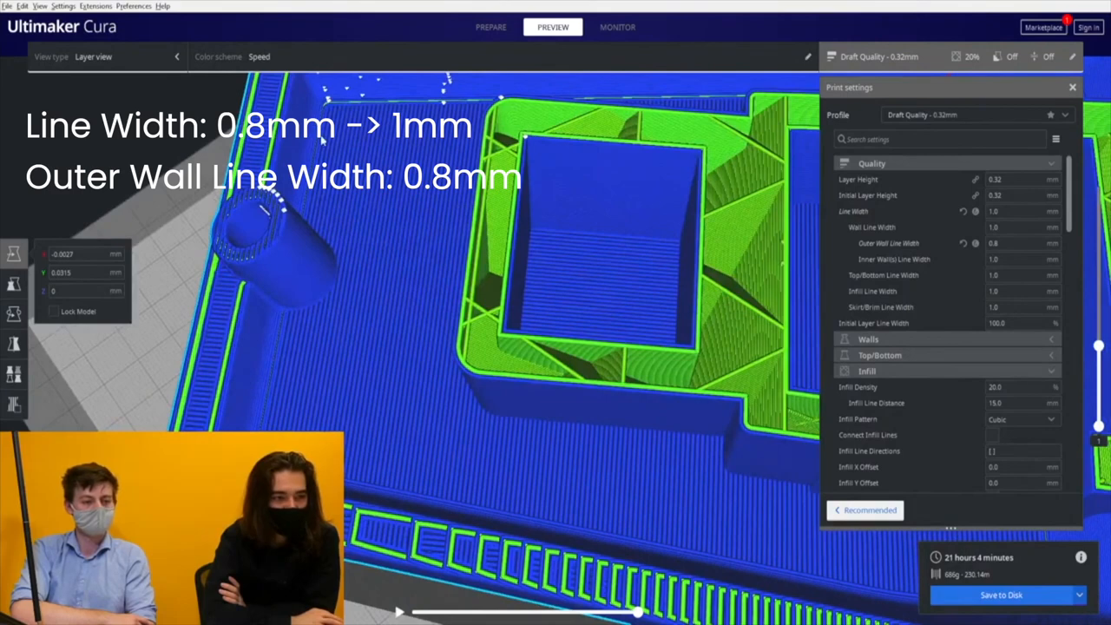
scroll(down, 3)
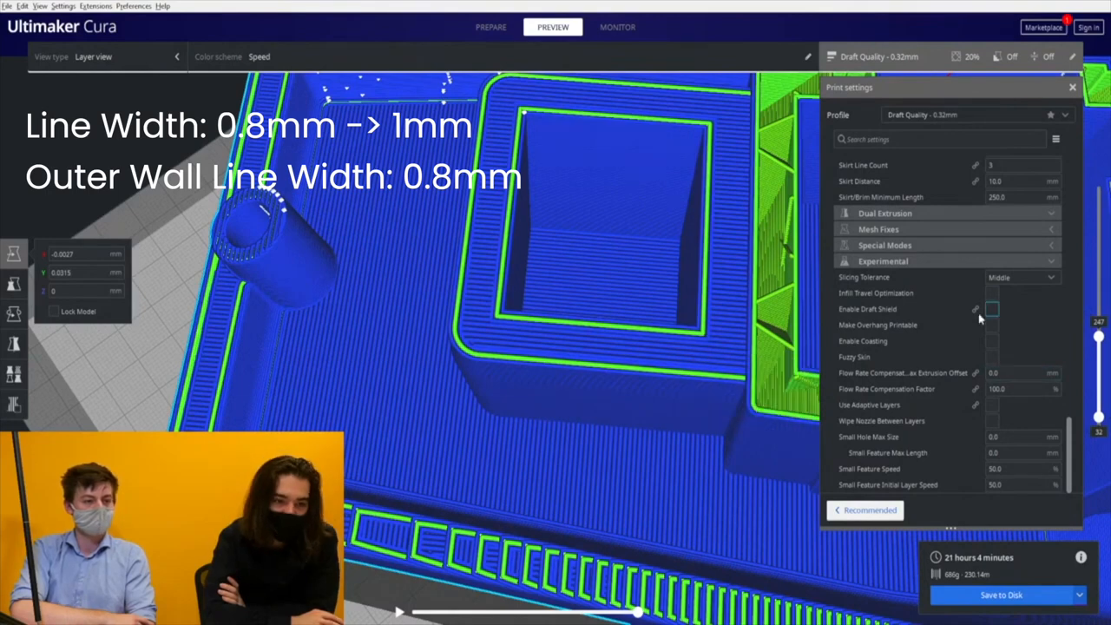
- Search 'skin' and set Top Surface Skin Layers to 1
text(skin)
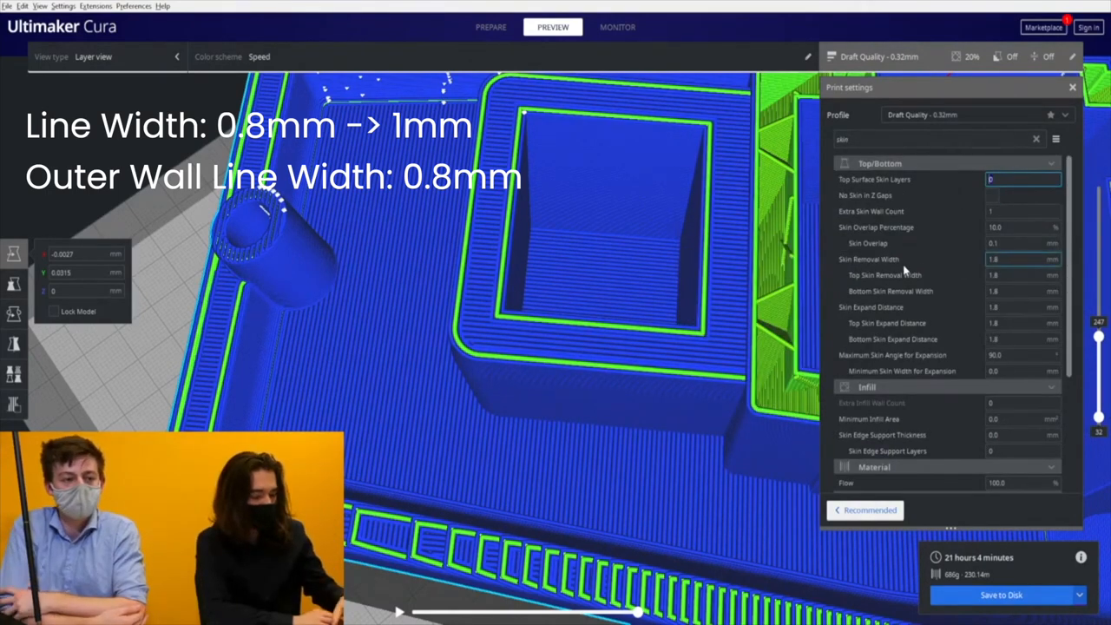
text(1)
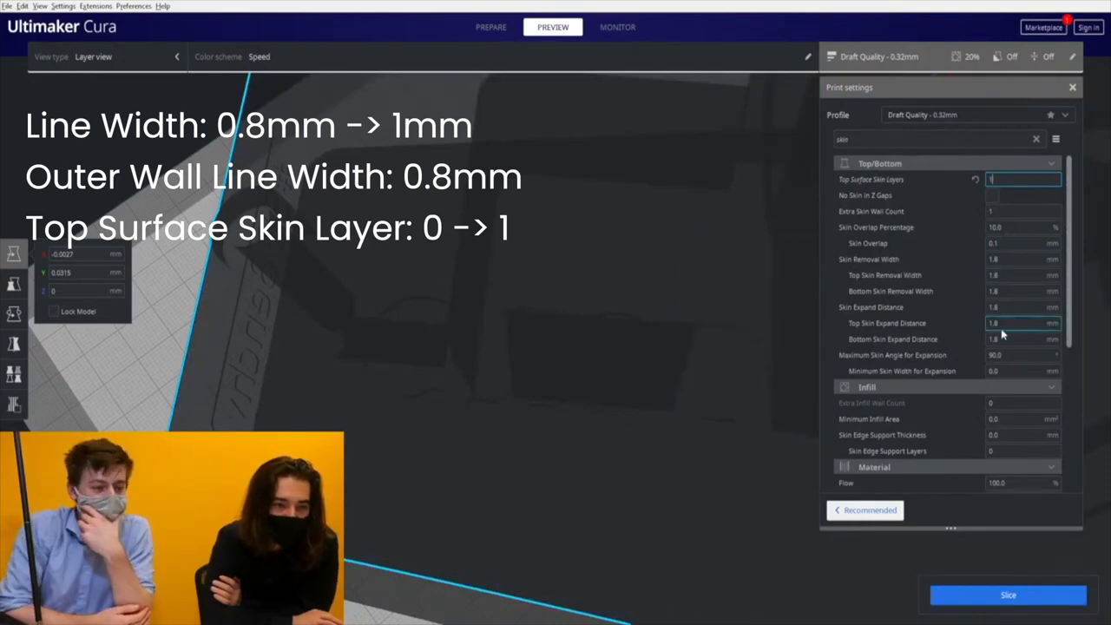
scroll(down, 3)
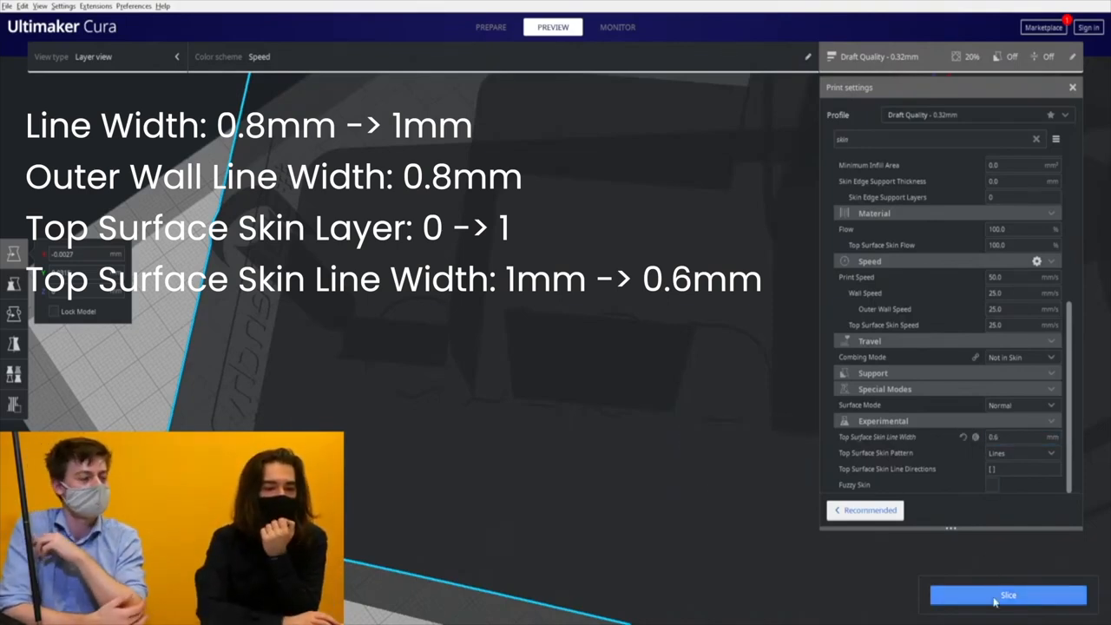
- Re-slice the Benchy with the one-layer, 0.6 mm top skin settings
click(1006, 595)
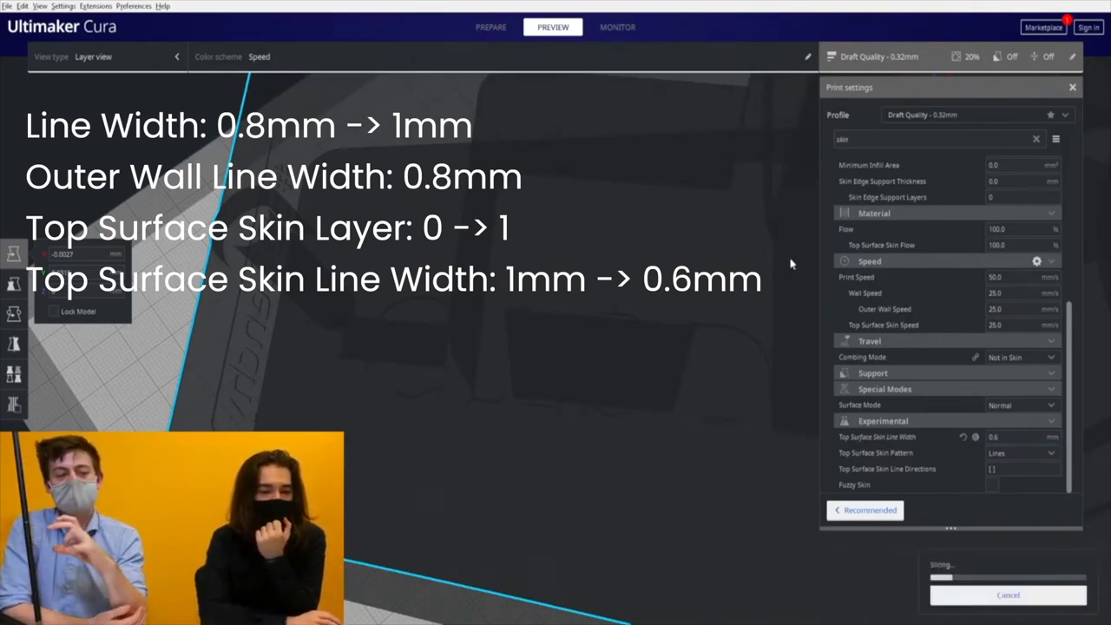
mouse_move(490, 454)
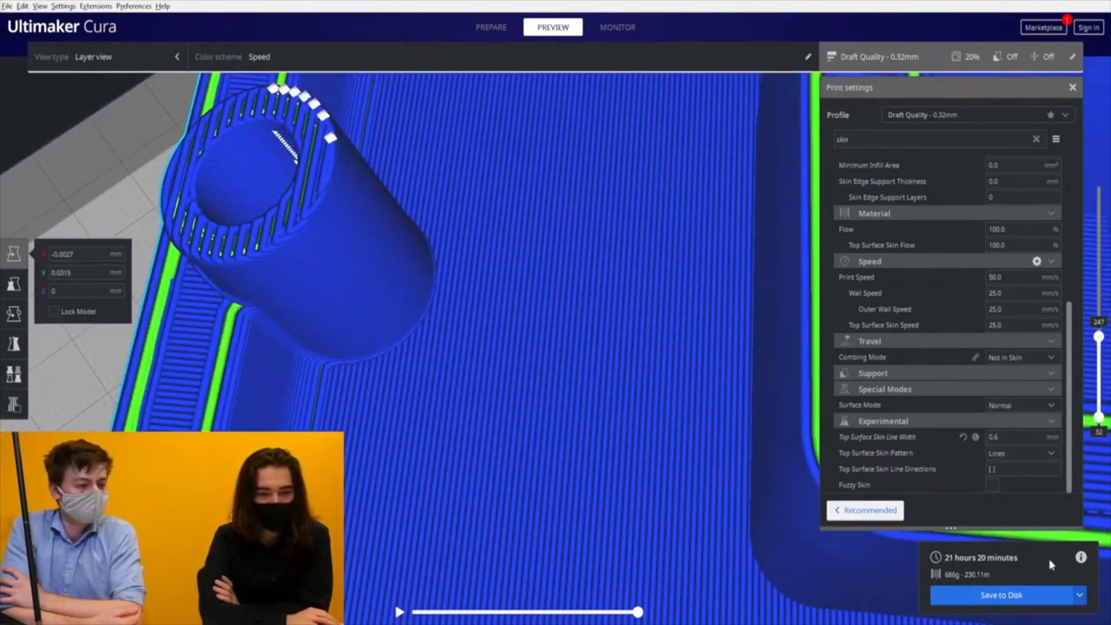
mouse_move(971, 558)
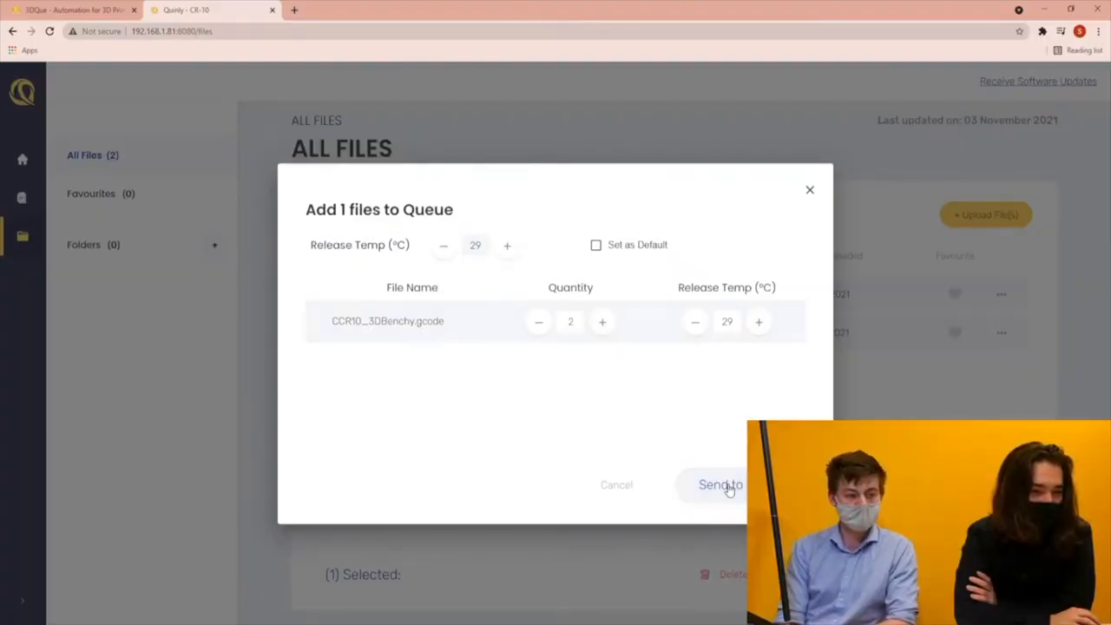
mouse_move(679, 472)
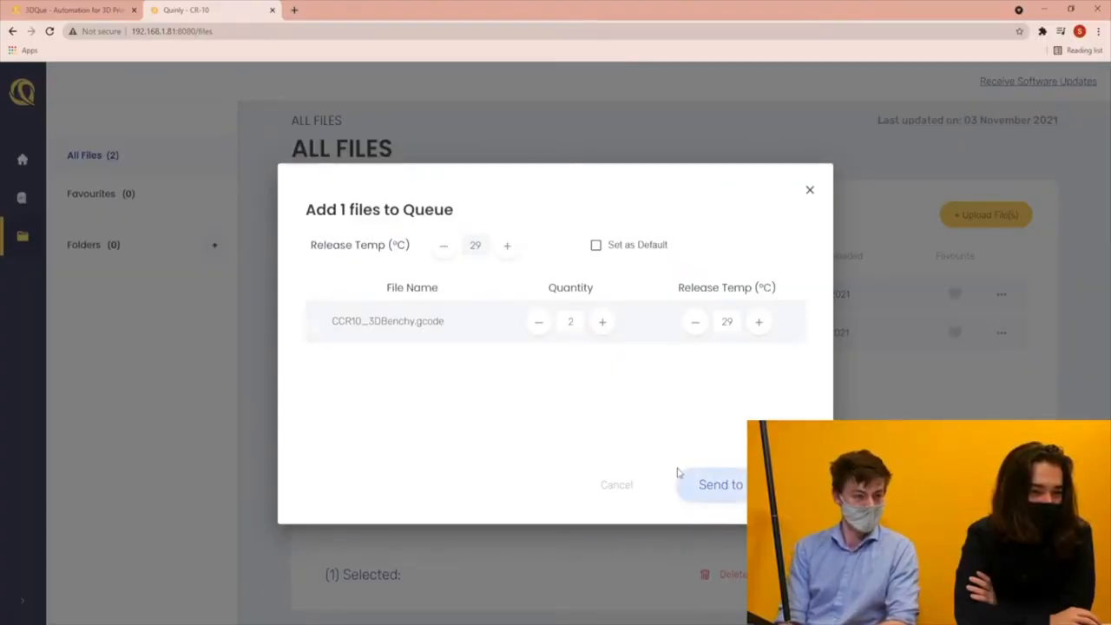